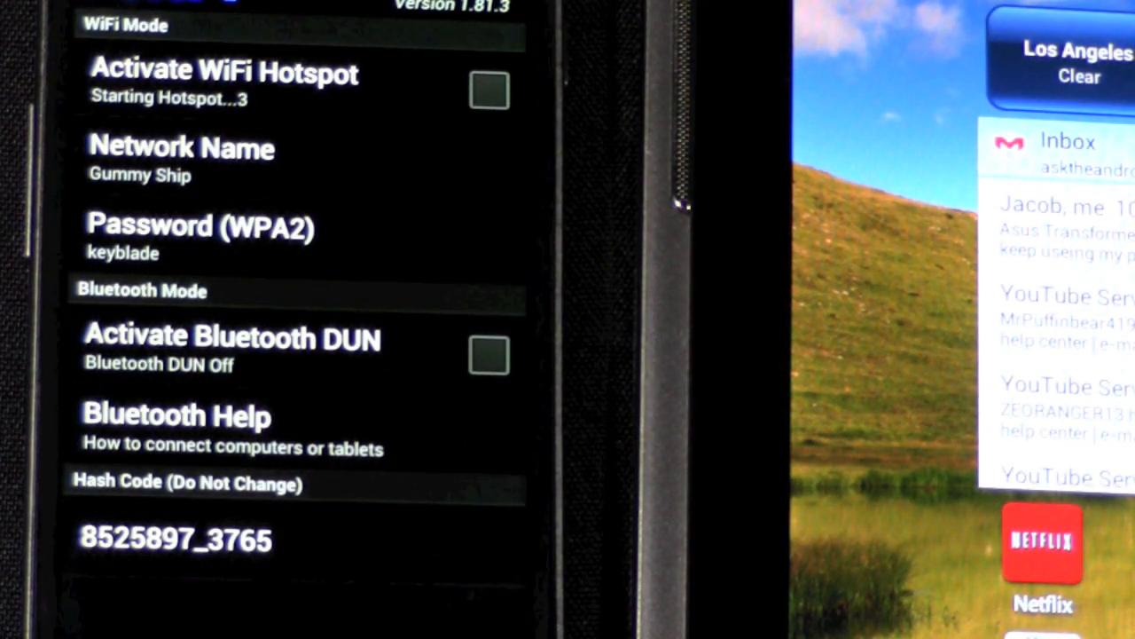
# Turn on the FoxFi WiFi hotspot broadcasting the Gummy Ship network.
pyautogui.click(490, 89)
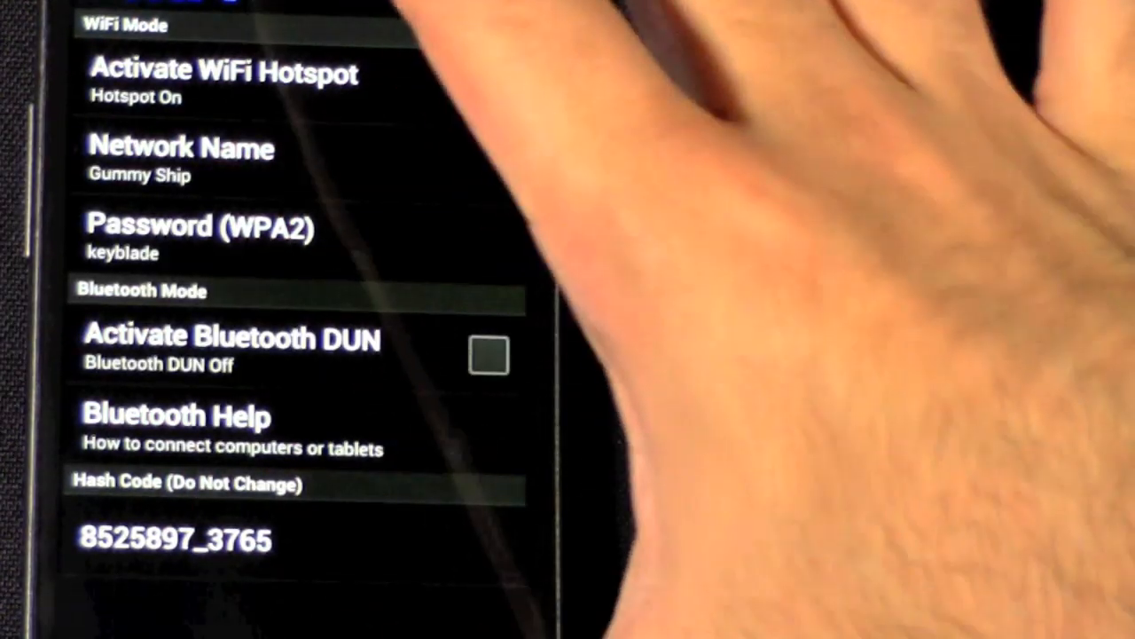
pyautogui.click(483, 92)
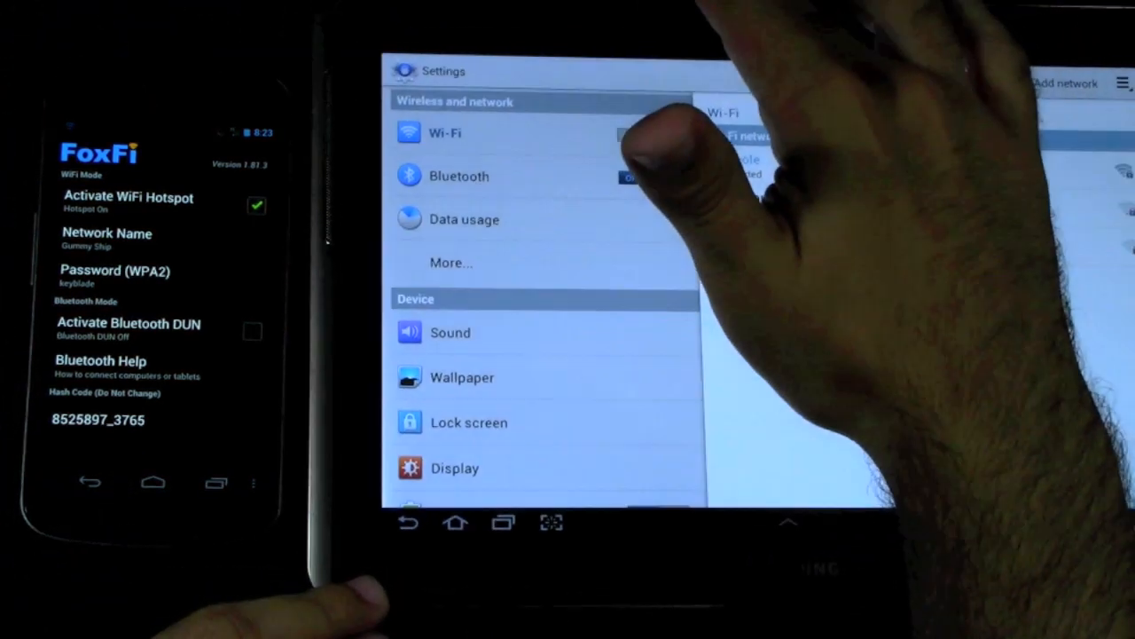
# Connect the tablet to the Gummy Ship network from the Wi-Fi list.
pyautogui.click(647, 135)
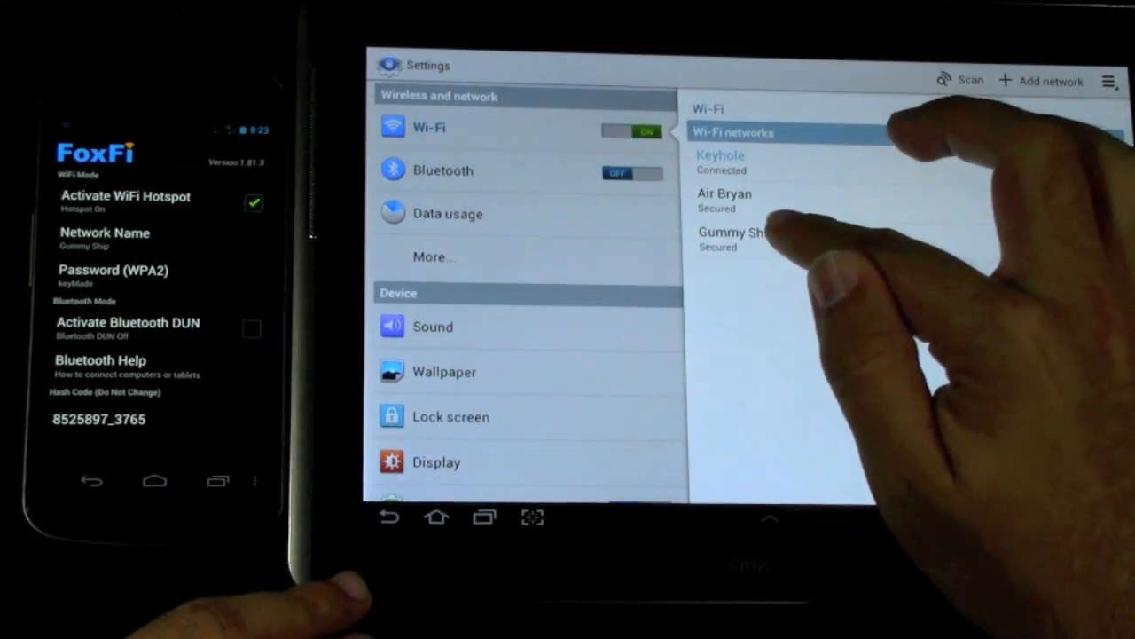
pyautogui.click(731, 239)
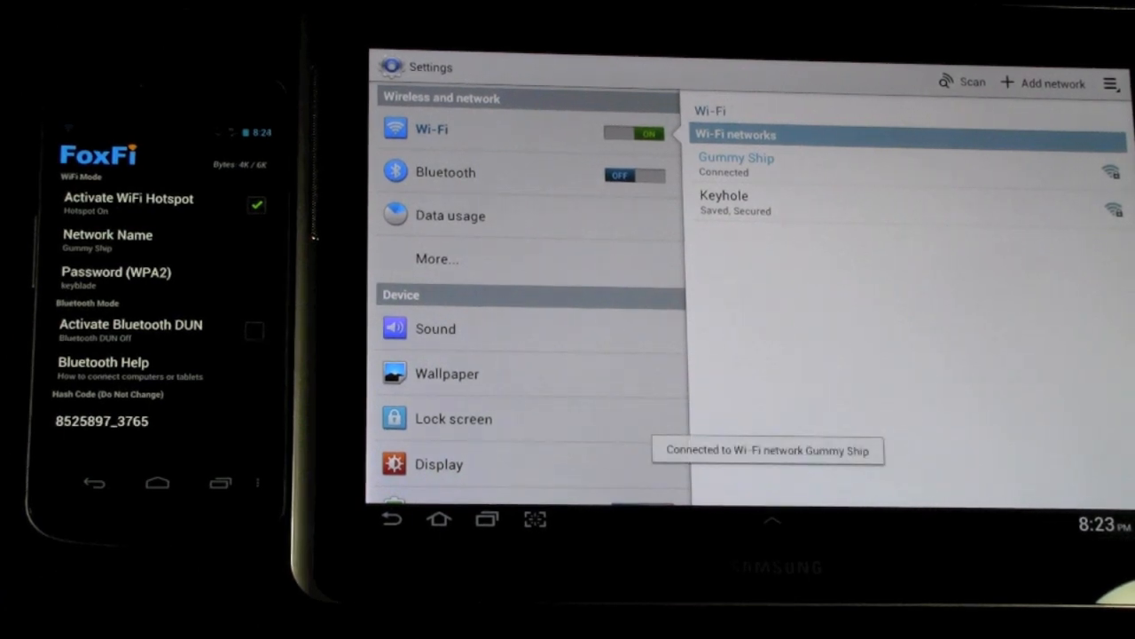
# Rescan nearby networks and bring up the saved Keyhole network's details.
pyautogui.click(962, 82)
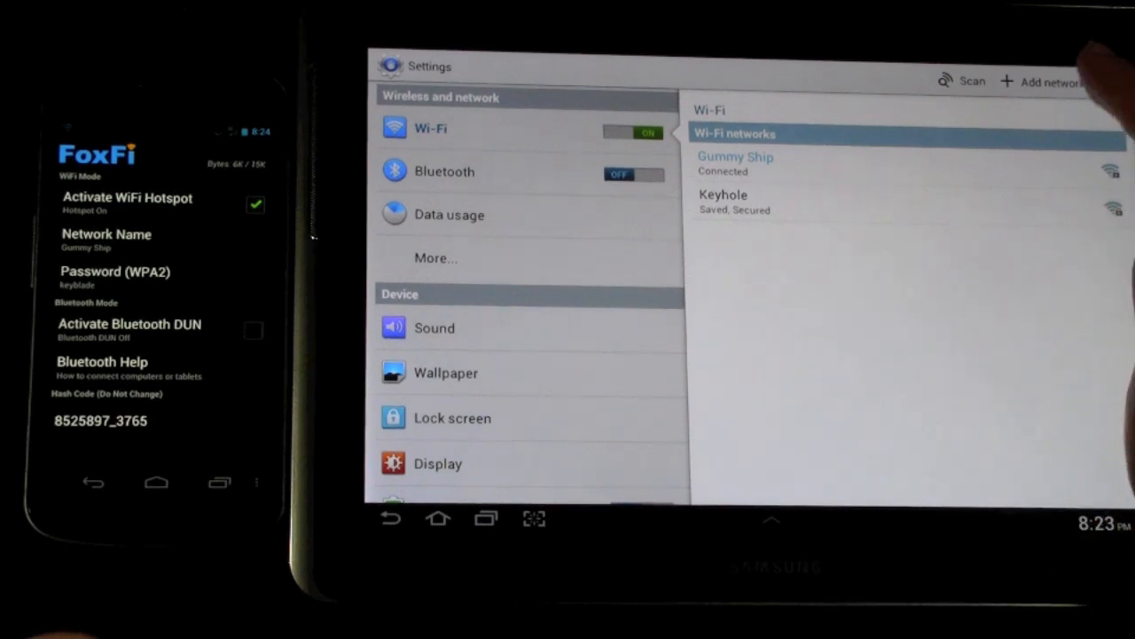
pyautogui.click(972, 82)
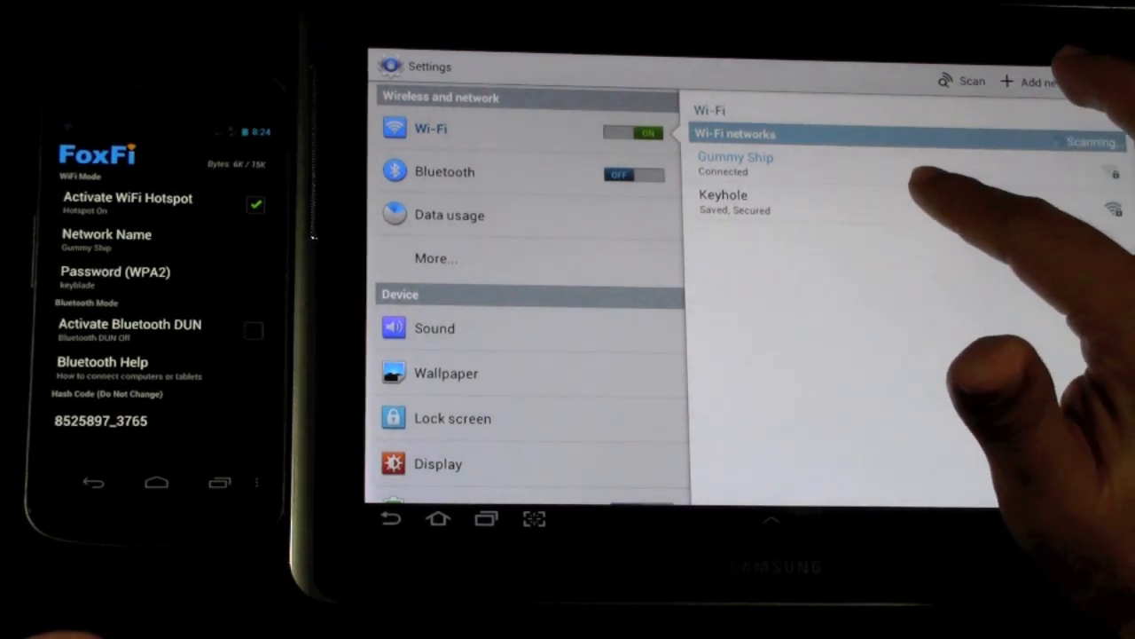
pyautogui.click(723, 193)
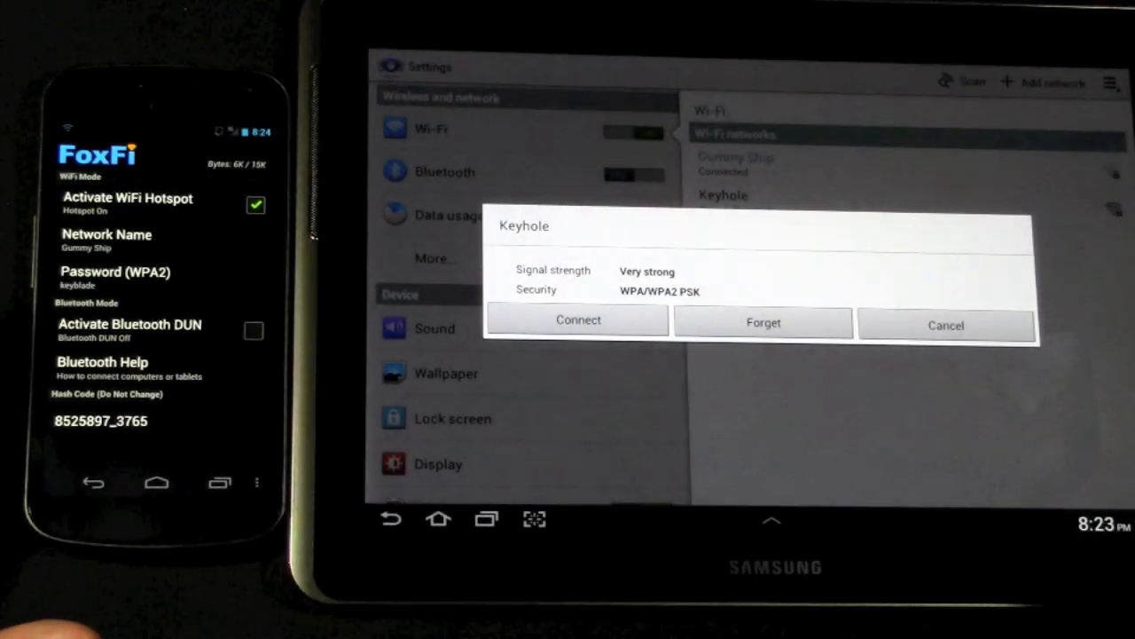
# Dismiss the Keyhole dialog and turn off the phone's FoxFi hotspot.
pyautogui.click(578, 319)
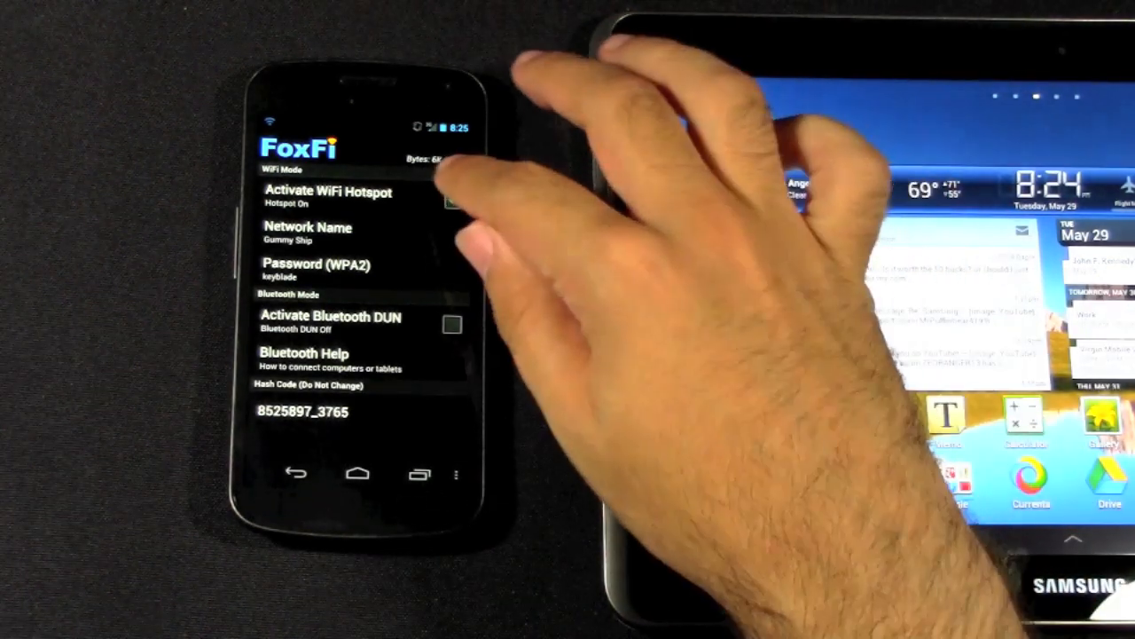
pyautogui.click(453, 200)
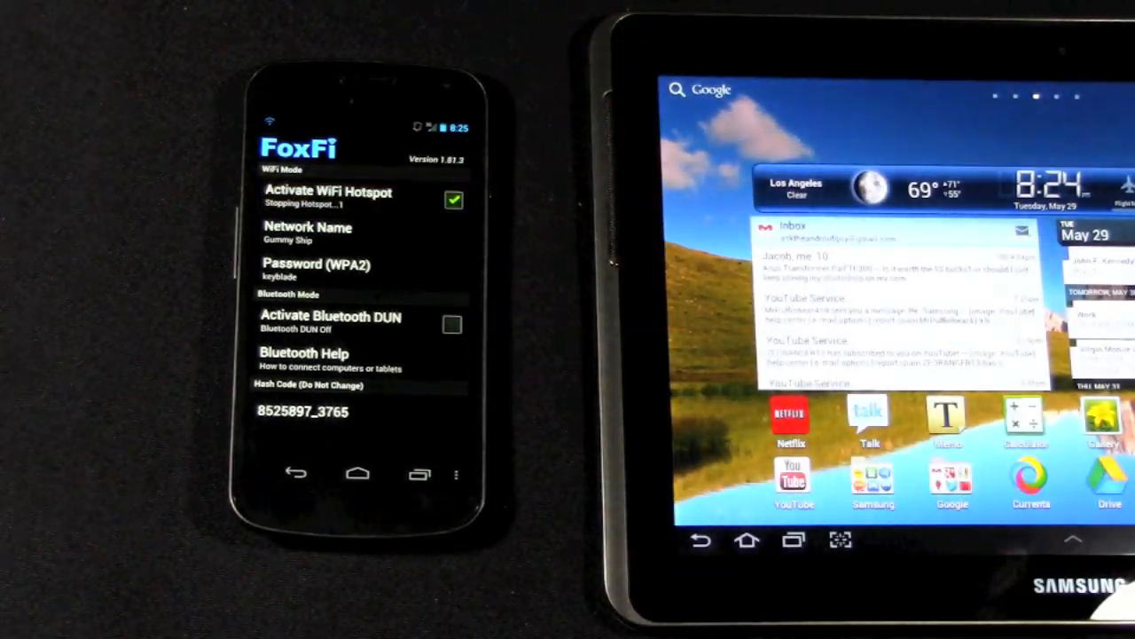